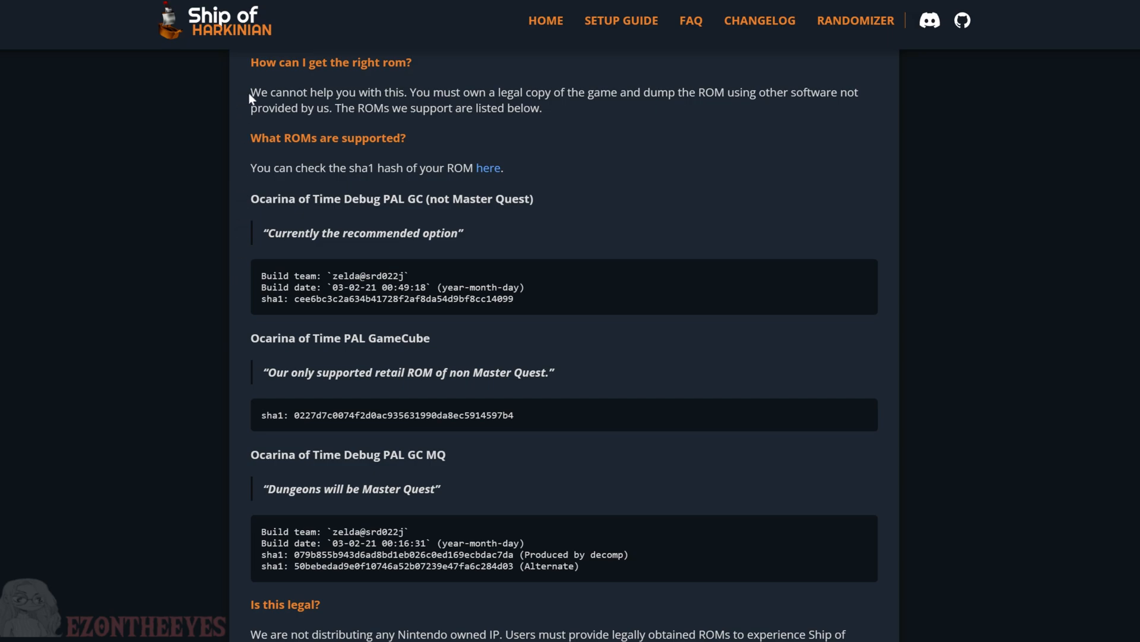
Highlight and clear the page text explaining how to obtain the ROM
{"action": "left_click_drag", "start_coordinate": [250, 93], "coordinate": [460, 93]}
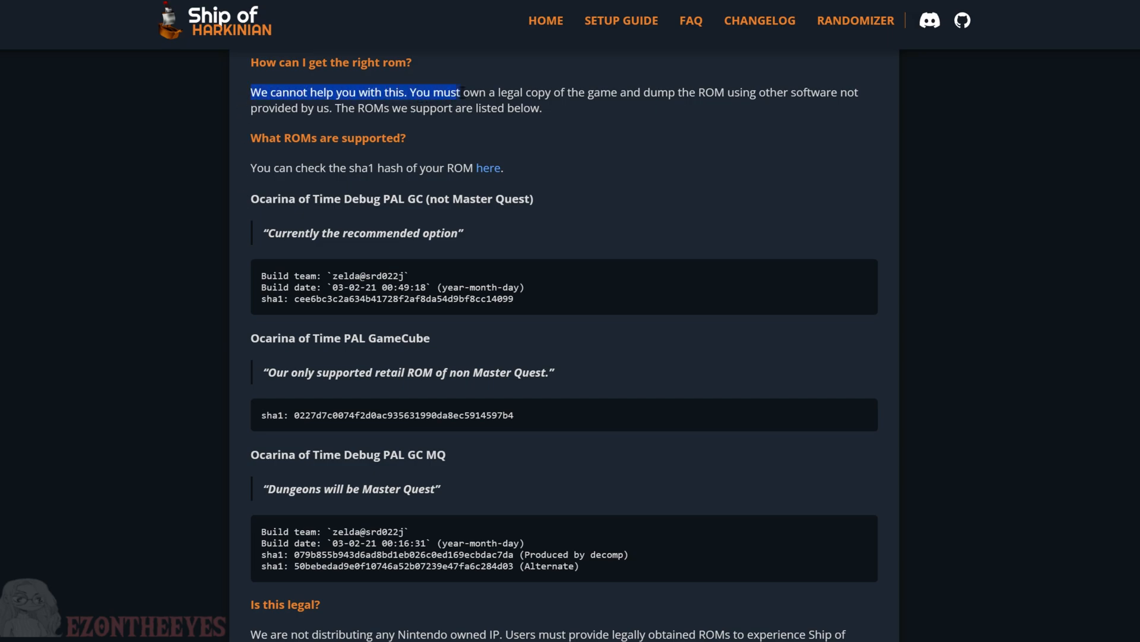
{"action": "left_click_drag", "start_coordinate": [460, 92], "coordinate": [766, 91]}
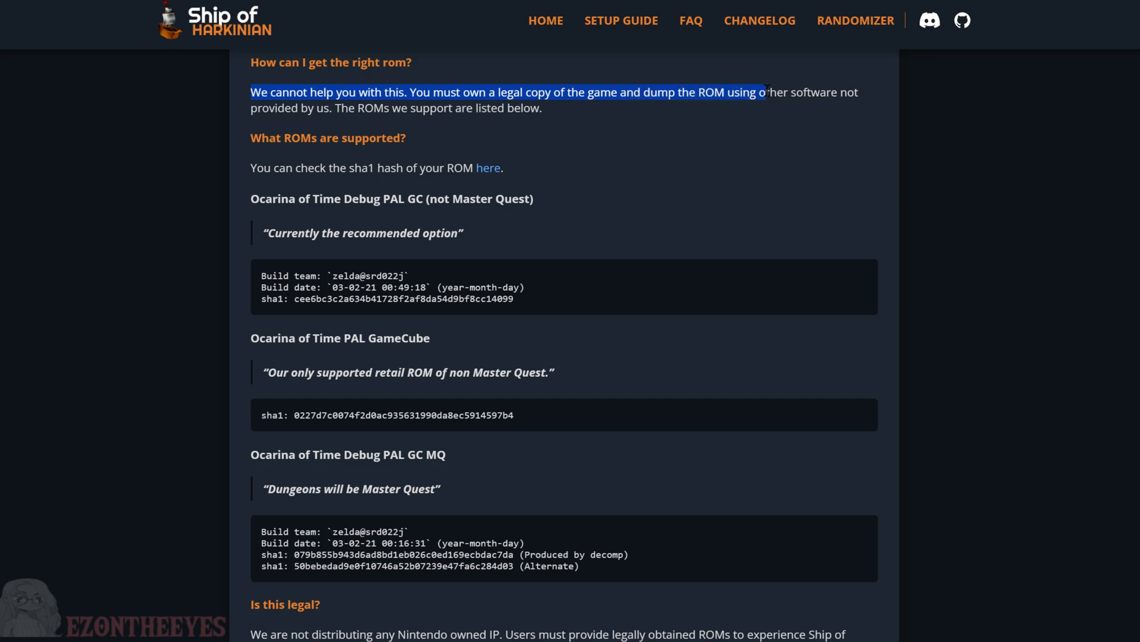
{"action": "left_click", "coordinate": [244, 206]}
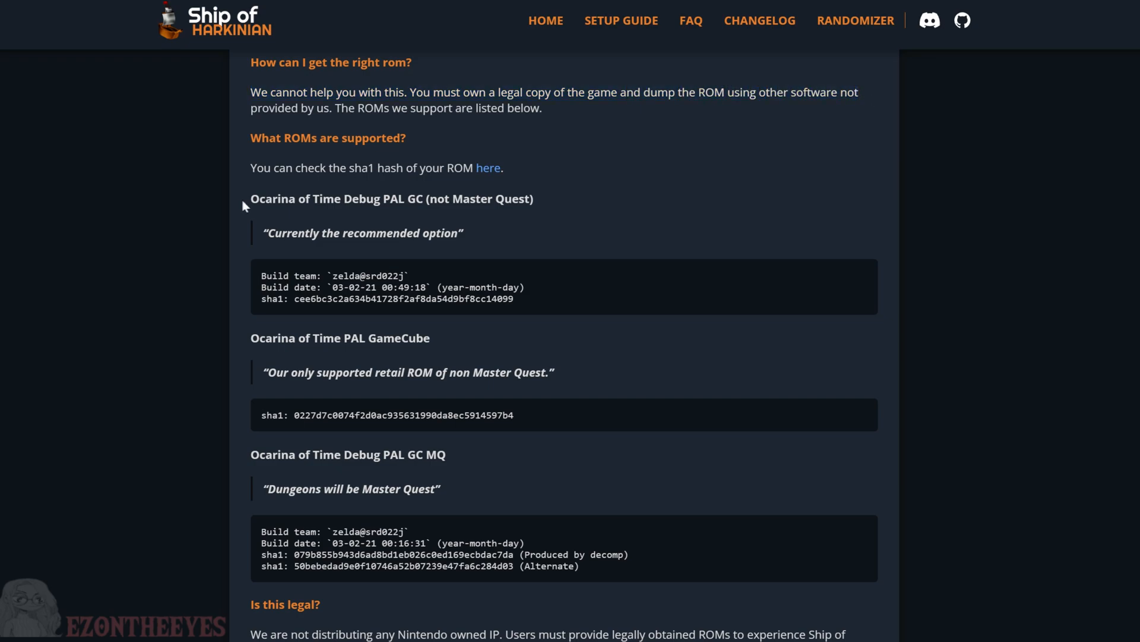
{"action": "left_click_drag", "start_coordinate": [243, 198], "coordinate": [463, 233]}
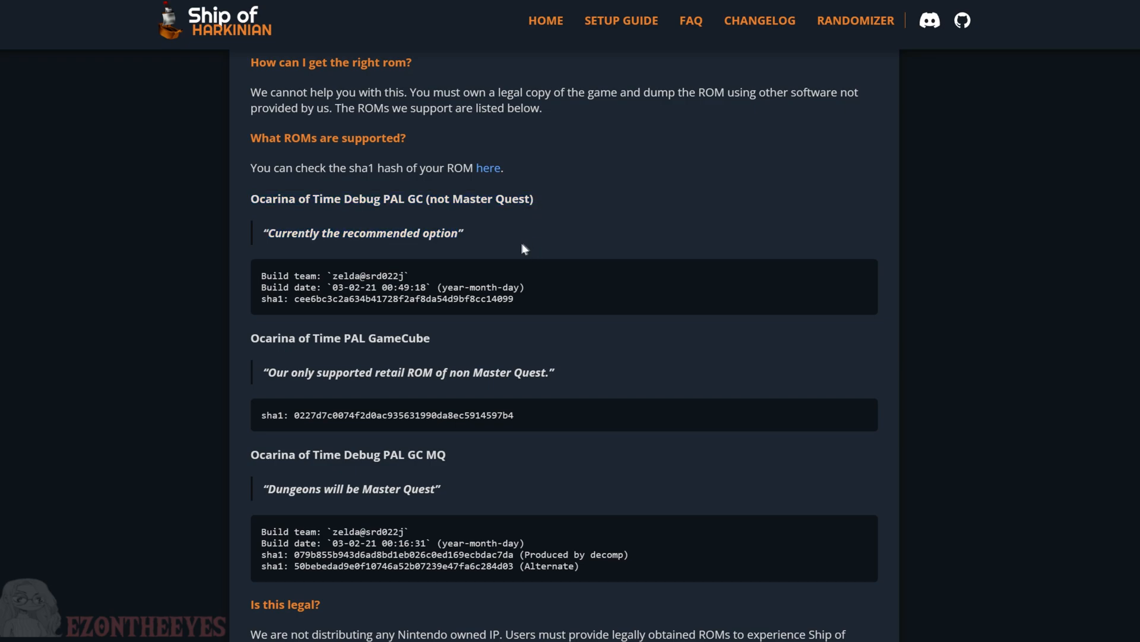
{"action": "double_click", "coordinate": [273, 299]}
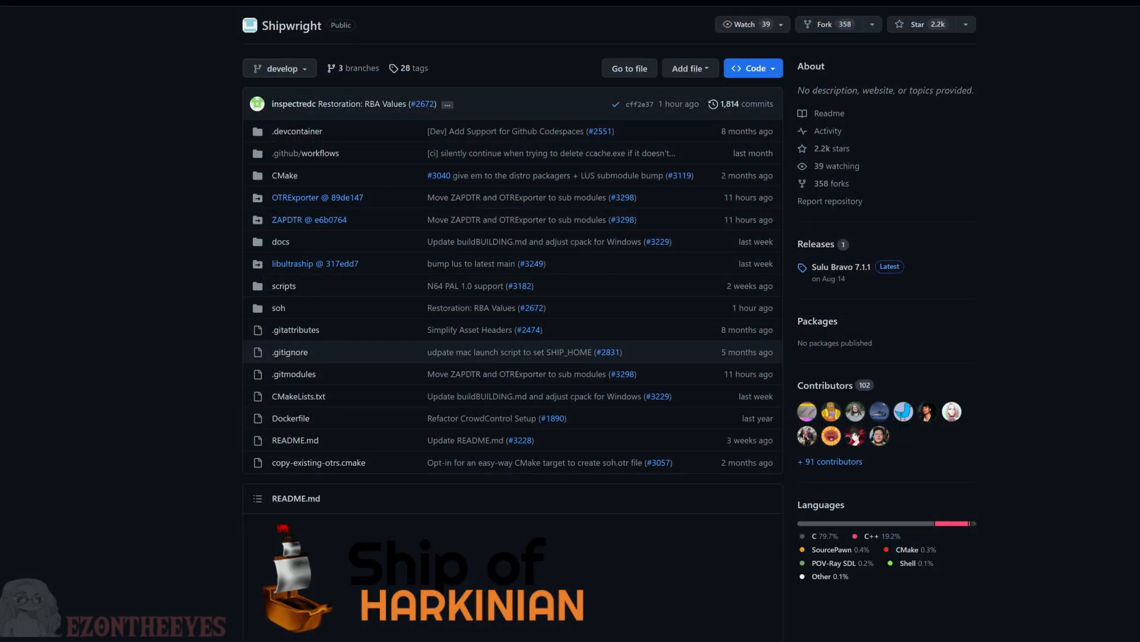
{"action": "mouse_move", "coordinate": [505, 61]}
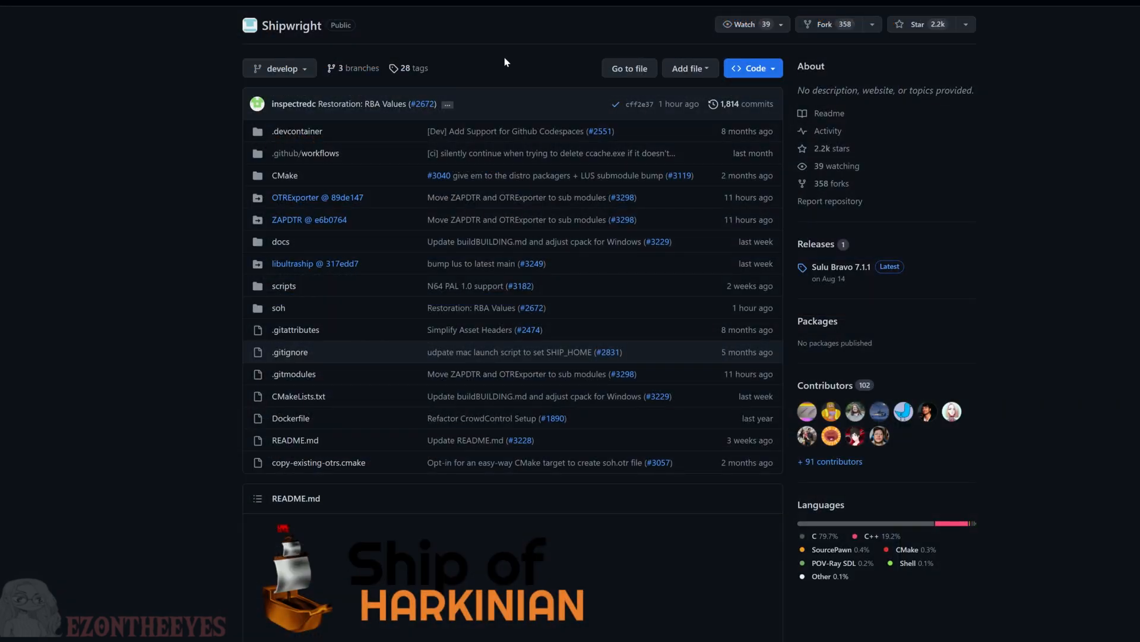
Keep the blocked soh-windows.zip download so it saves to the Temp folder
{"action": "scroll", "scroll_direction": "down", "scroll_amount": 3}
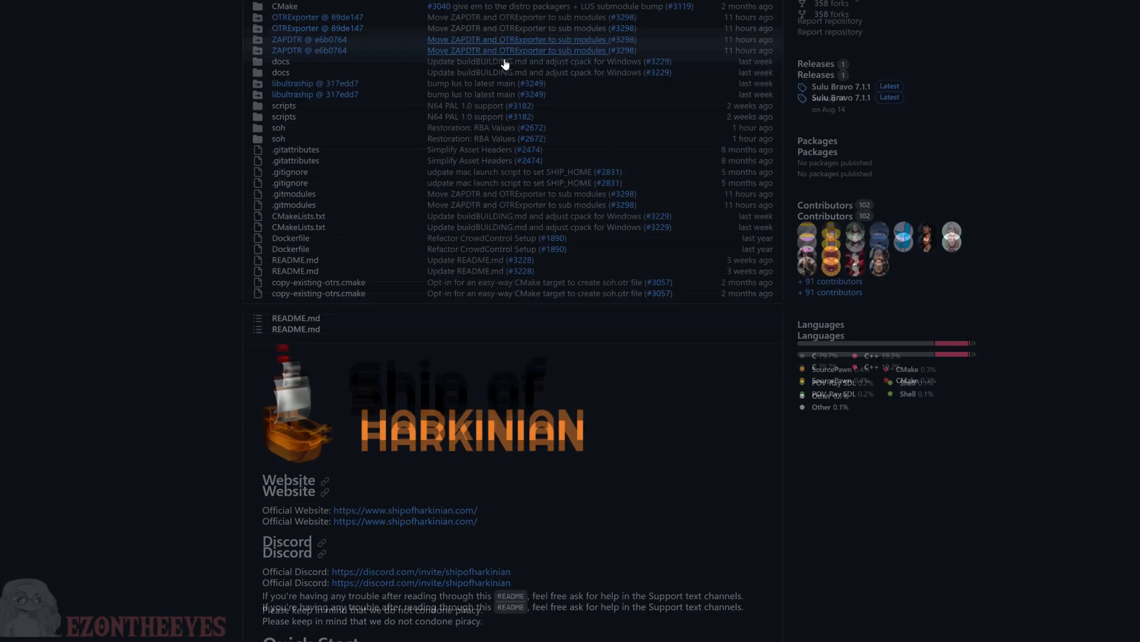
{"action": "scroll", "scroll_direction": "down", "scroll_amount": 3}
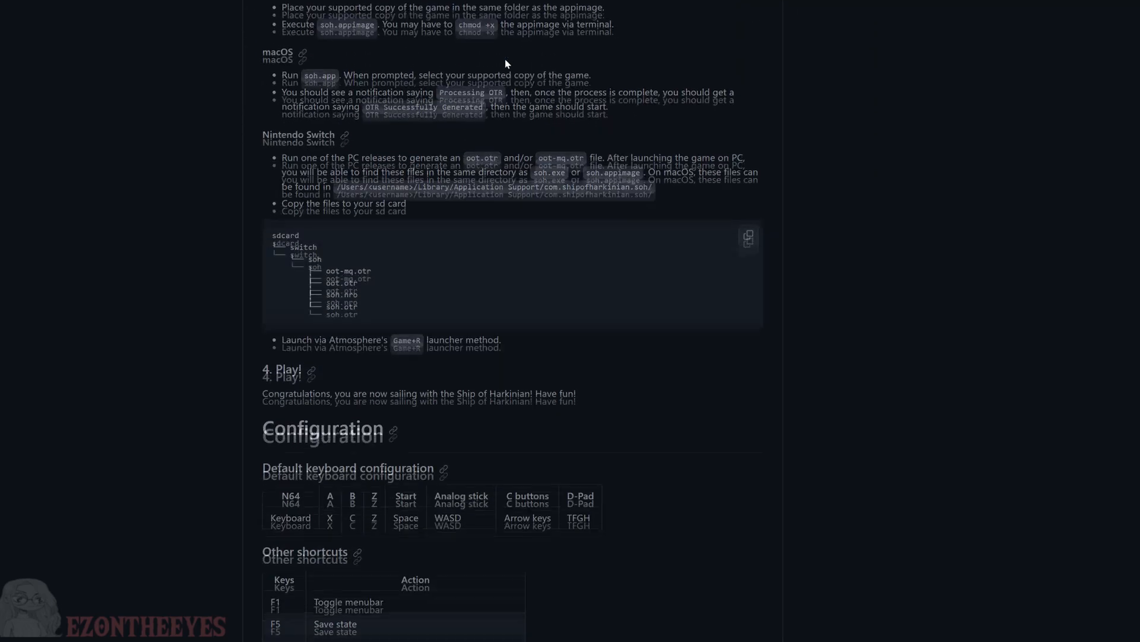
{"action": "scroll", "scroll_direction": "down", "scroll_amount": 3}
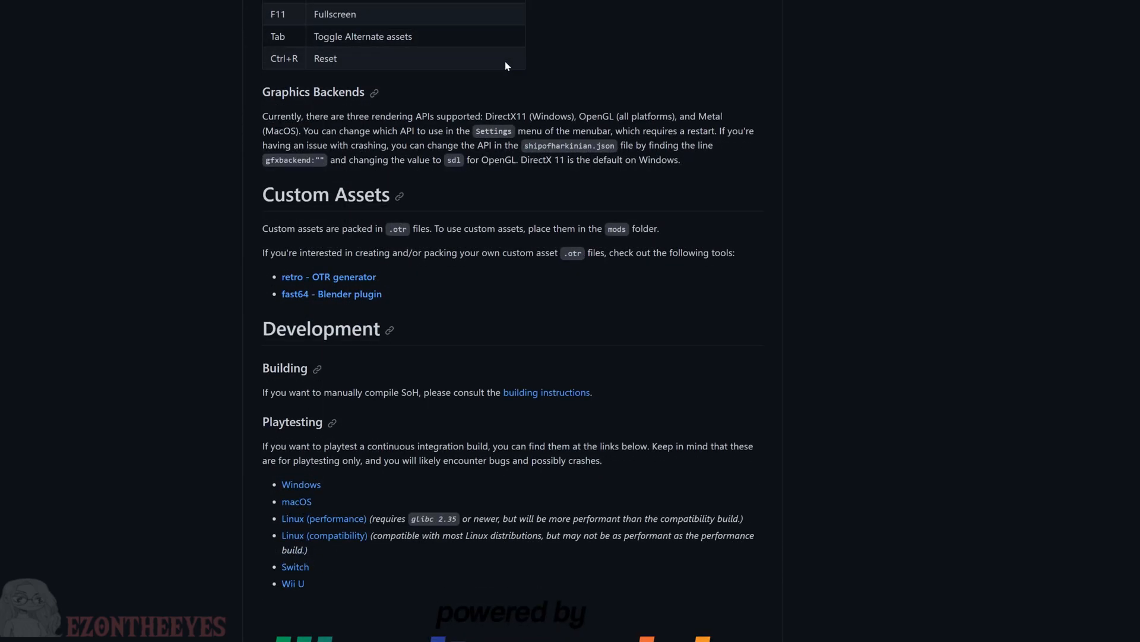
{"action": "scroll", "scroll_direction": "down", "scroll_amount": 3}
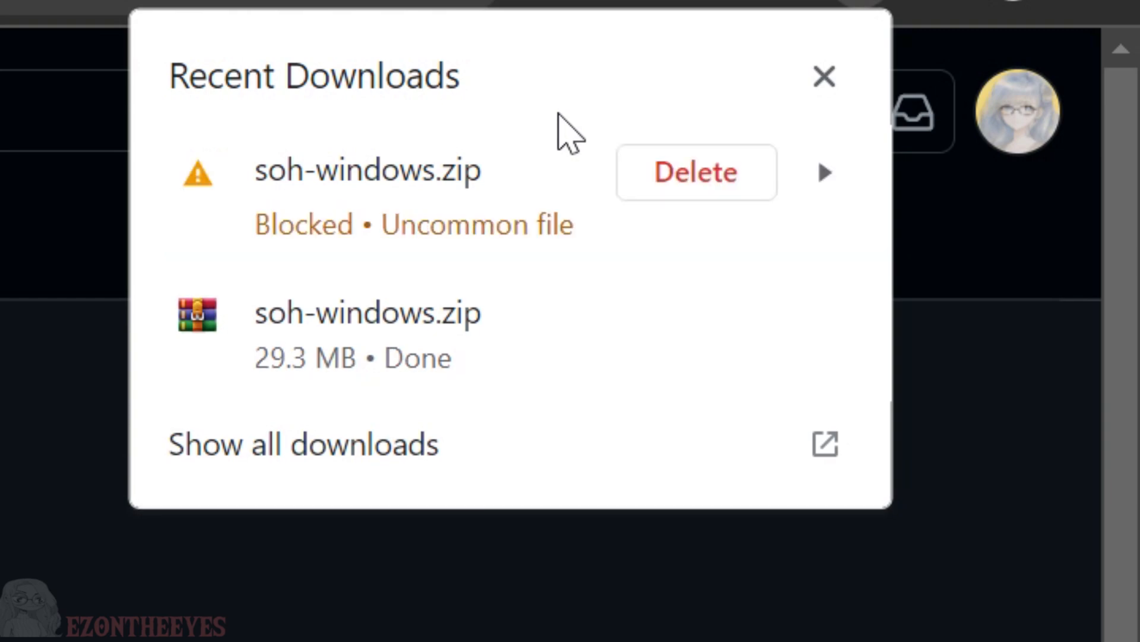
{"action": "mouse_move", "coordinate": [764, 127]}
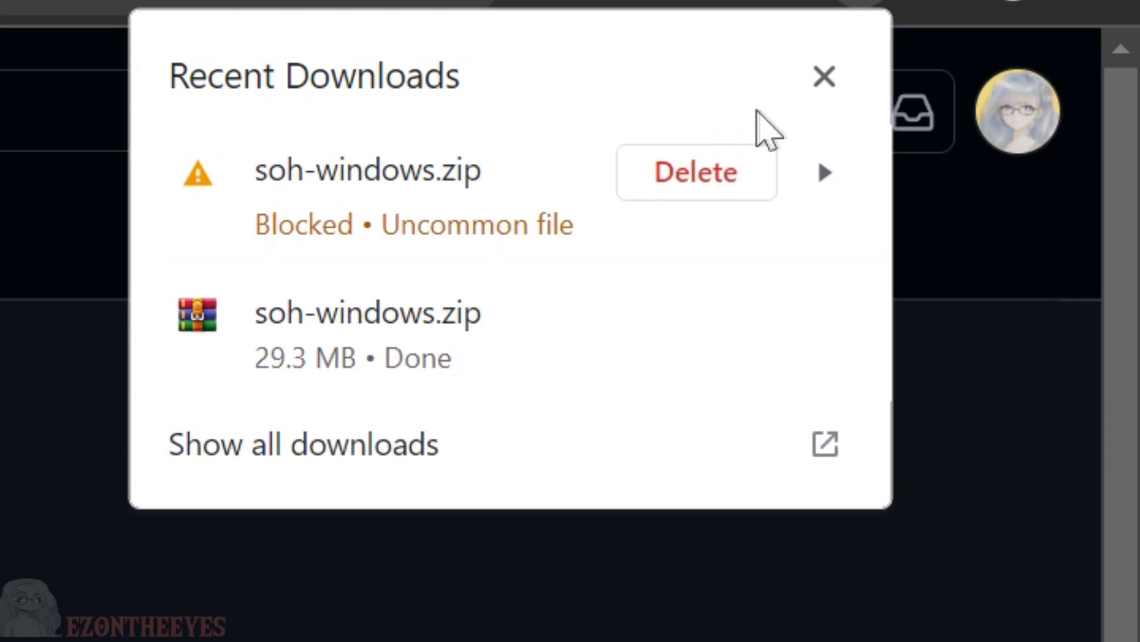
{"action": "mouse_move", "coordinate": [822, 178]}
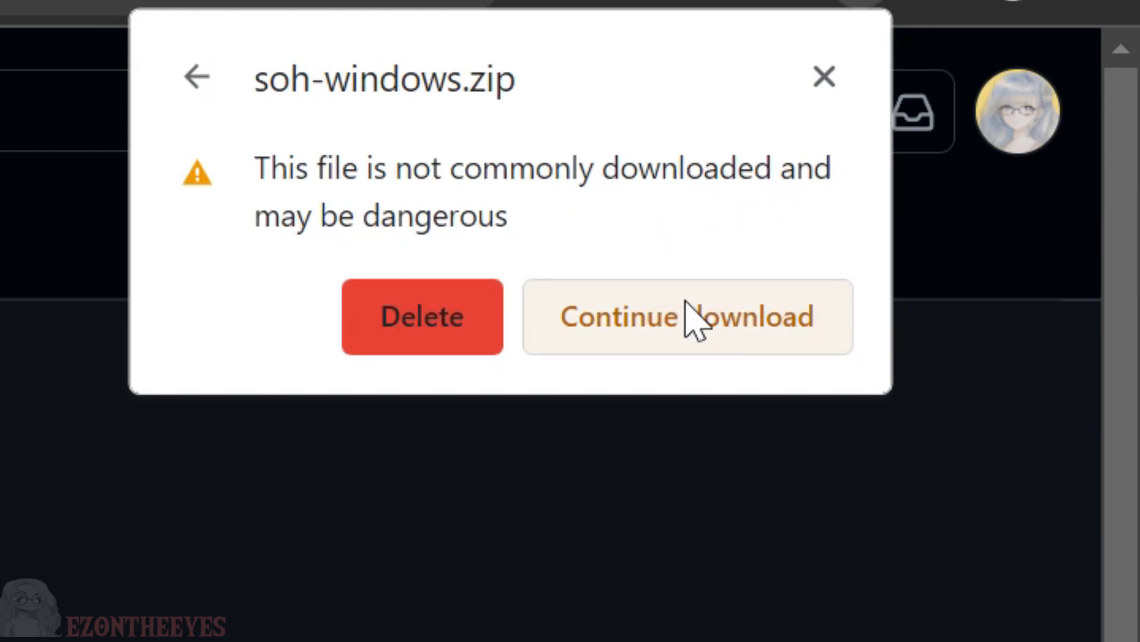
{"action": "left_click", "coordinate": [684, 317]}
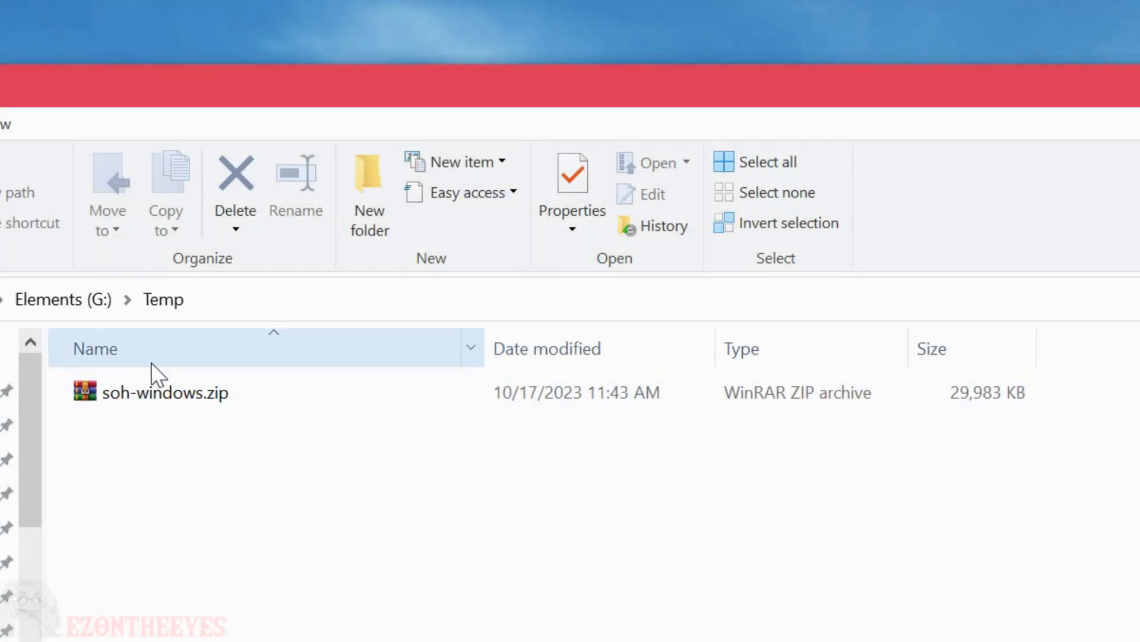
Extract soh-windows.zip into Temp, yielding soh.exe, soh.otr and the assets, debug, mods folders
{"action": "left_click", "coordinate": [164, 392]}
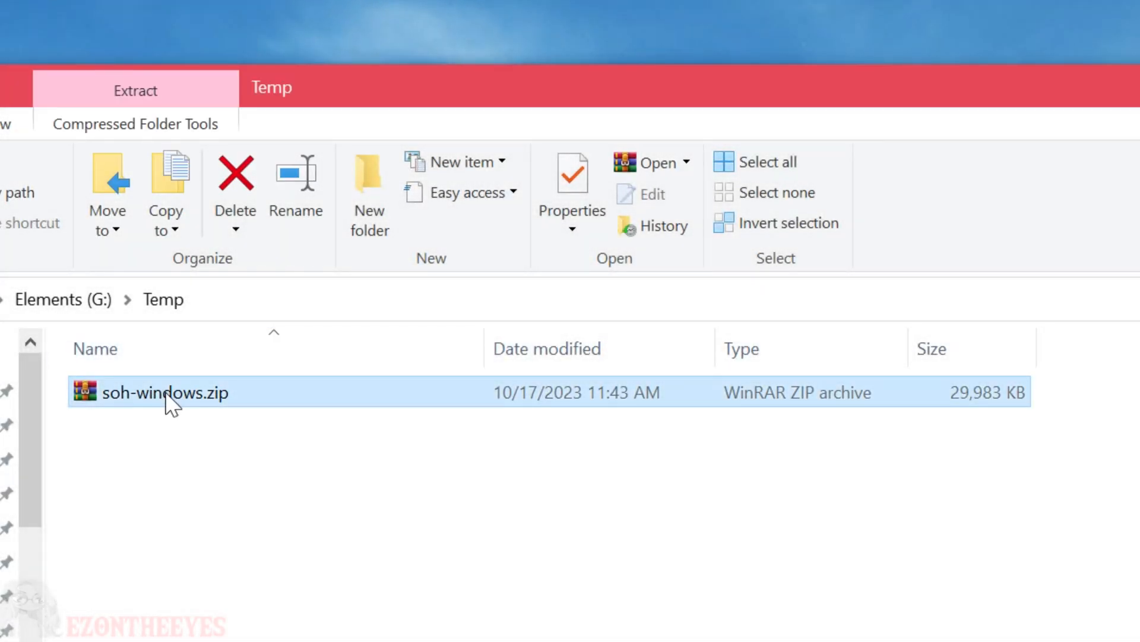
{"action": "mouse_move", "coordinate": [280, 540]}
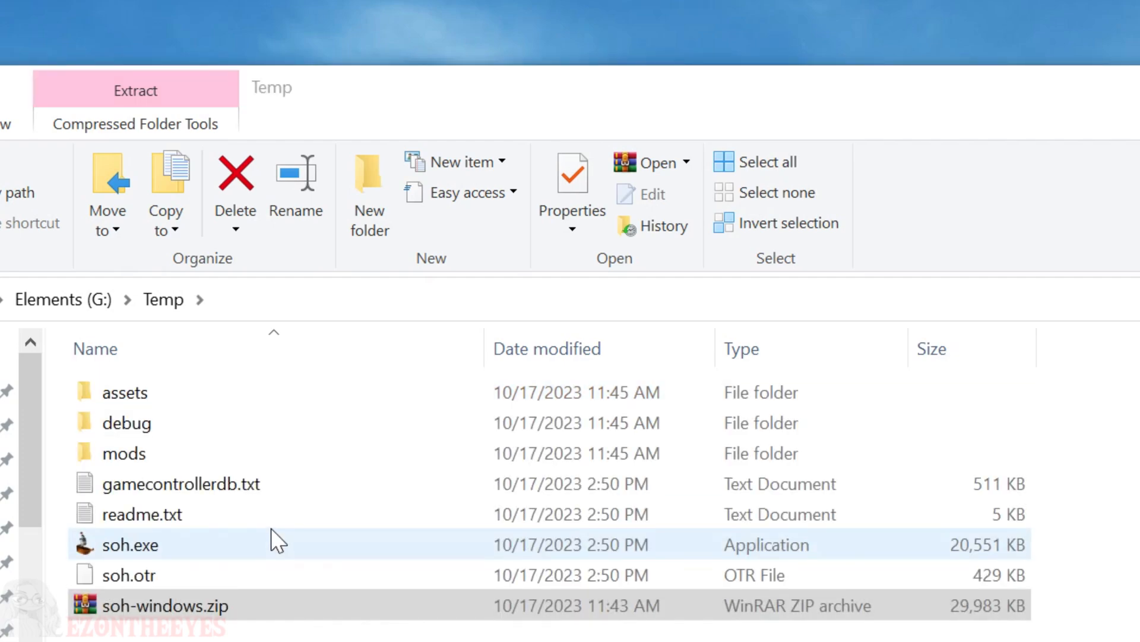
{"action": "left_click", "coordinate": [177, 604]}
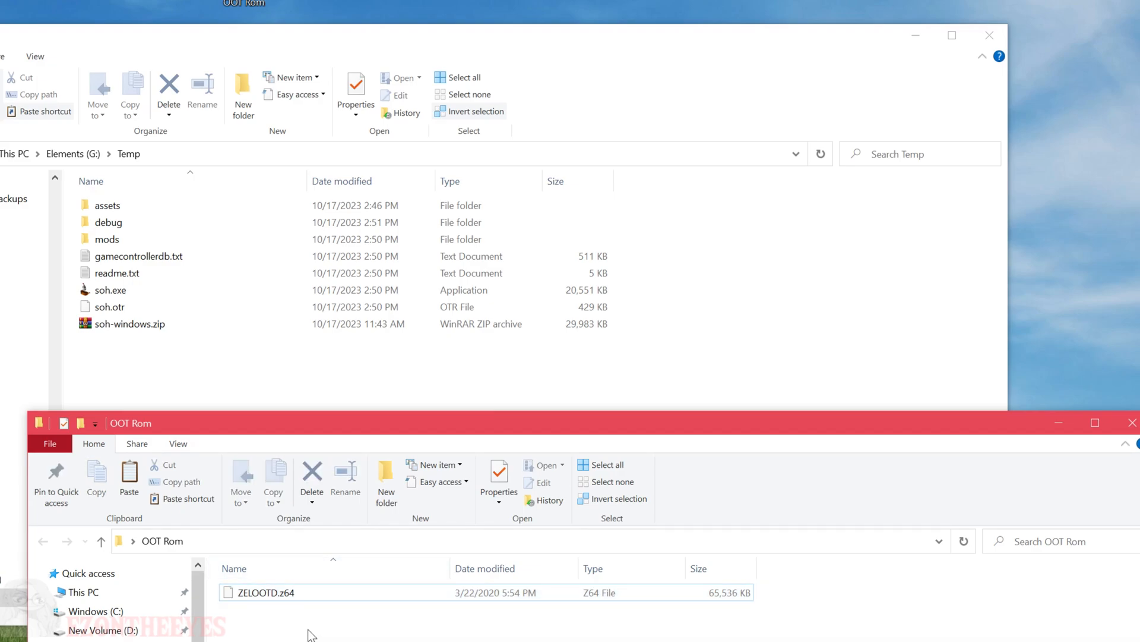
Move ZELOOTD.z64 from the OOT Rom folder into the Temp folder
{"action": "left_click", "coordinate": [266, 593]}
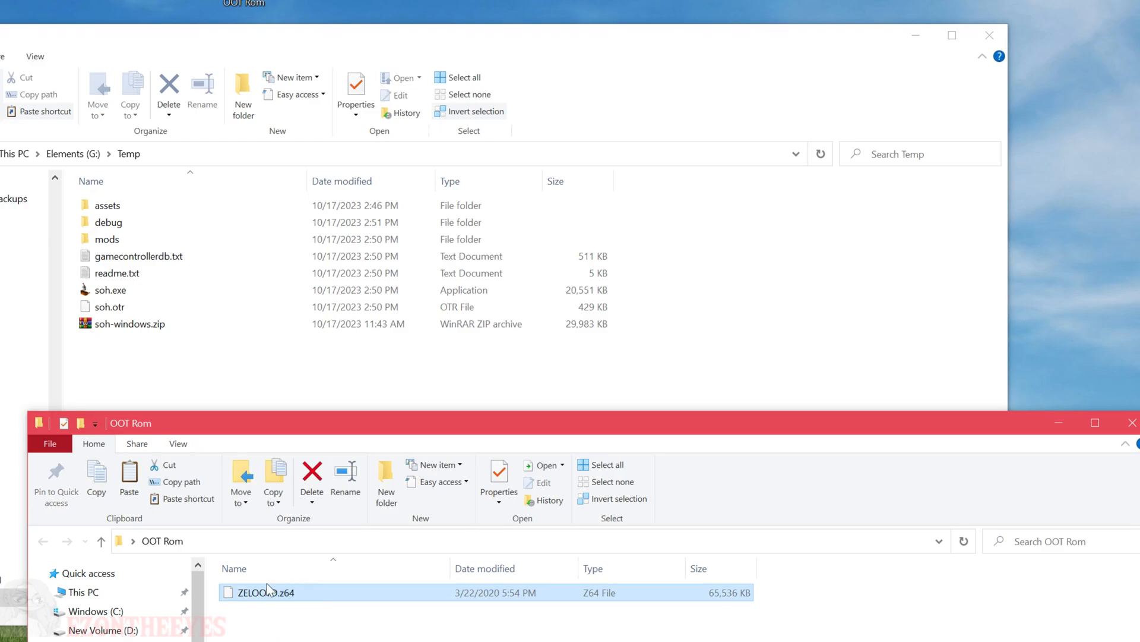
{"action": "left_click_drag", "start_coordinate": [266, 592], "coordinate": [388, 349]}
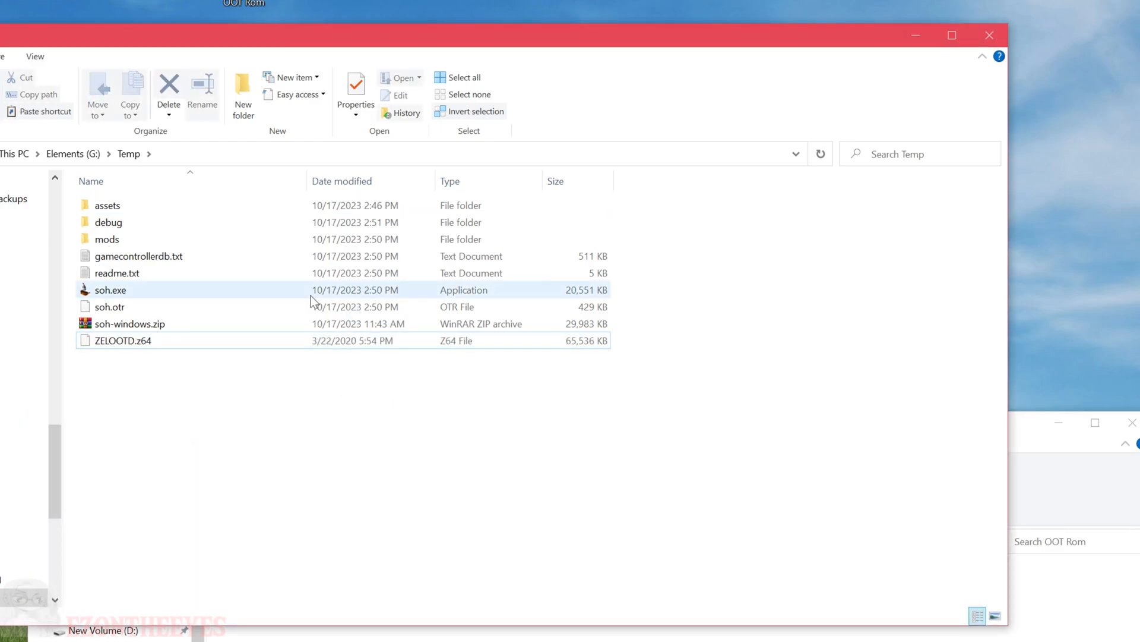
Launch soh.exe, accept generating a new OTR file, and use the detected ZELOOTD.z64 ROM
{"action": "double_click", "coordinate": [110, 290]}
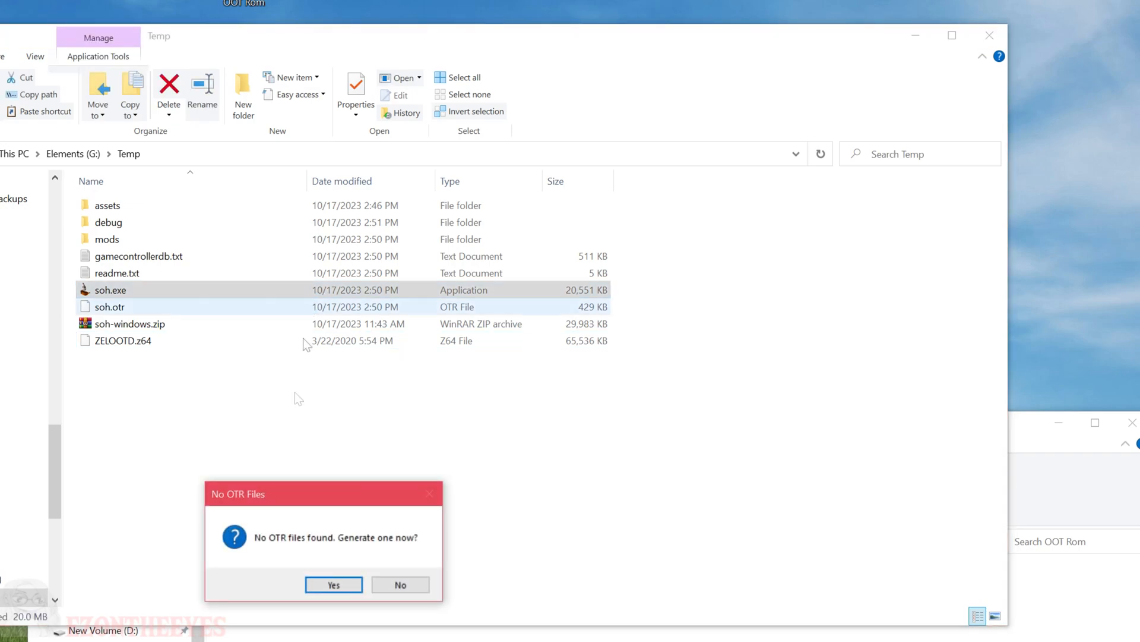
{"action": "left_click", "coordinate": [333, 584]}
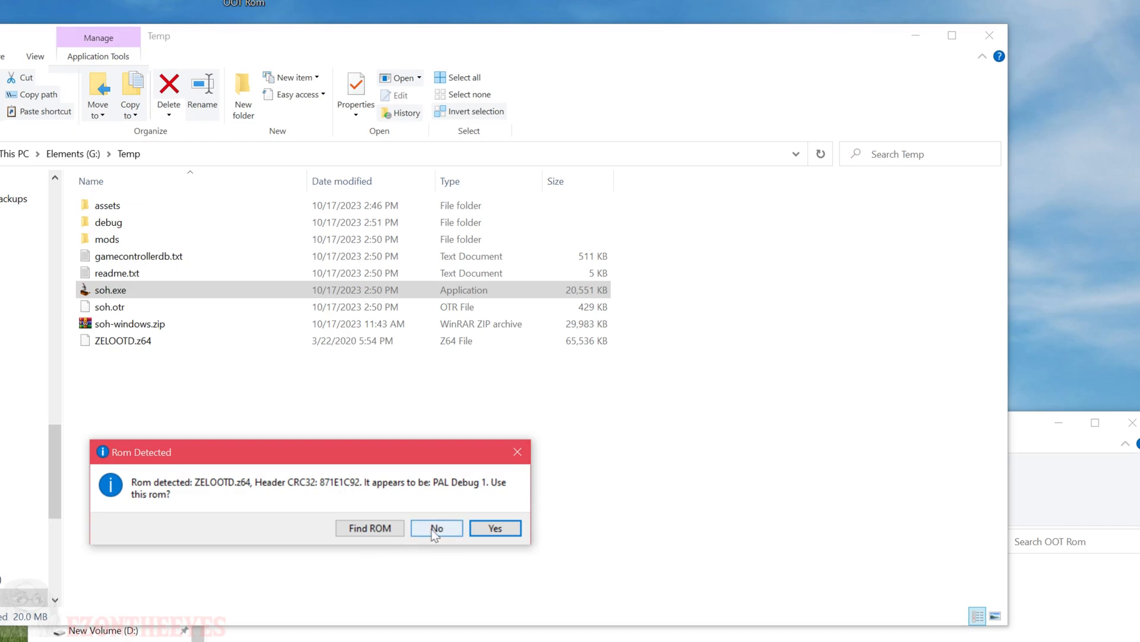
{"action": "left_click", "coordinate": [495, 527]}
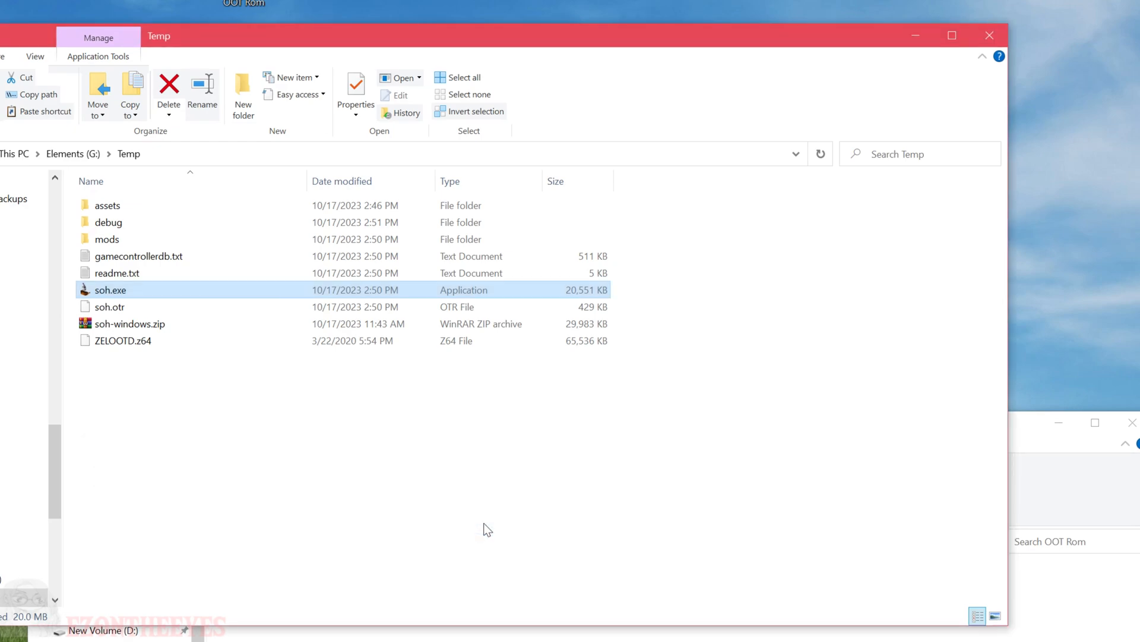
{"action": "double_click", "coordinate": [110, 289]}
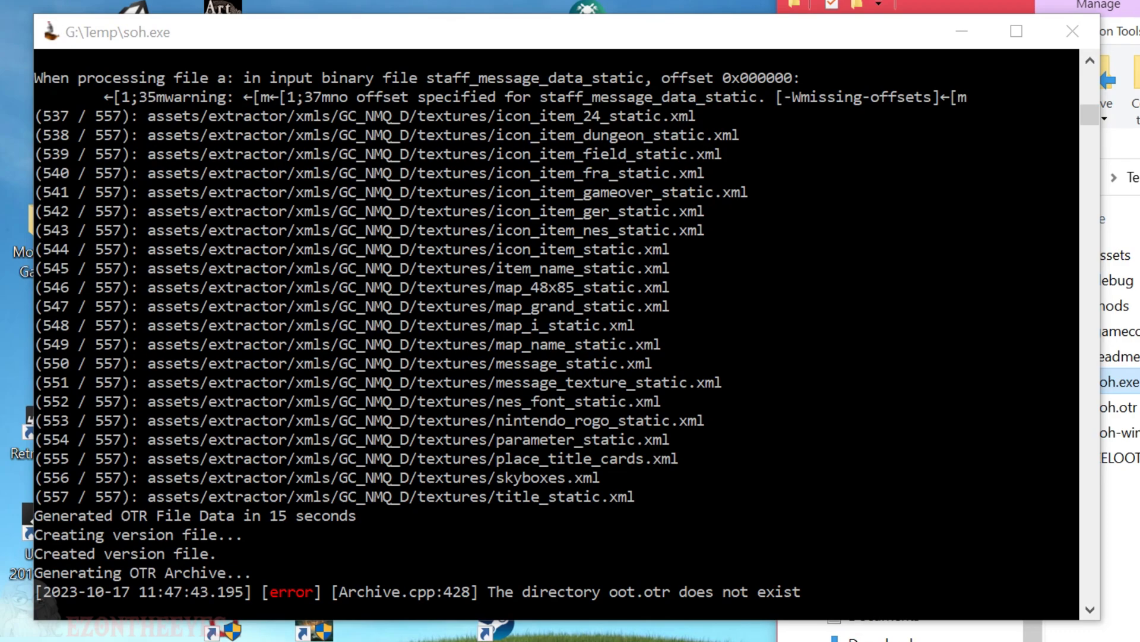
Let extraction finish producing oot.otr (29,212 KB) and decline extracting another ROM
{"action": "left_click", "coordinate": [1072, 31]}
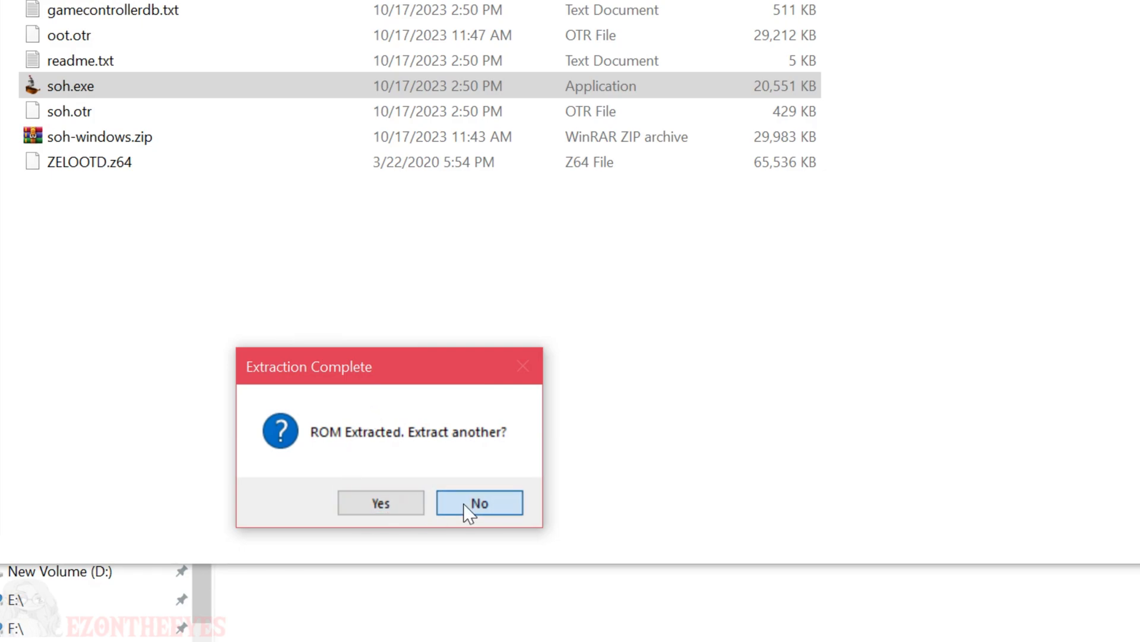
{"action": "left_click", "coordinate": [479, 503]}
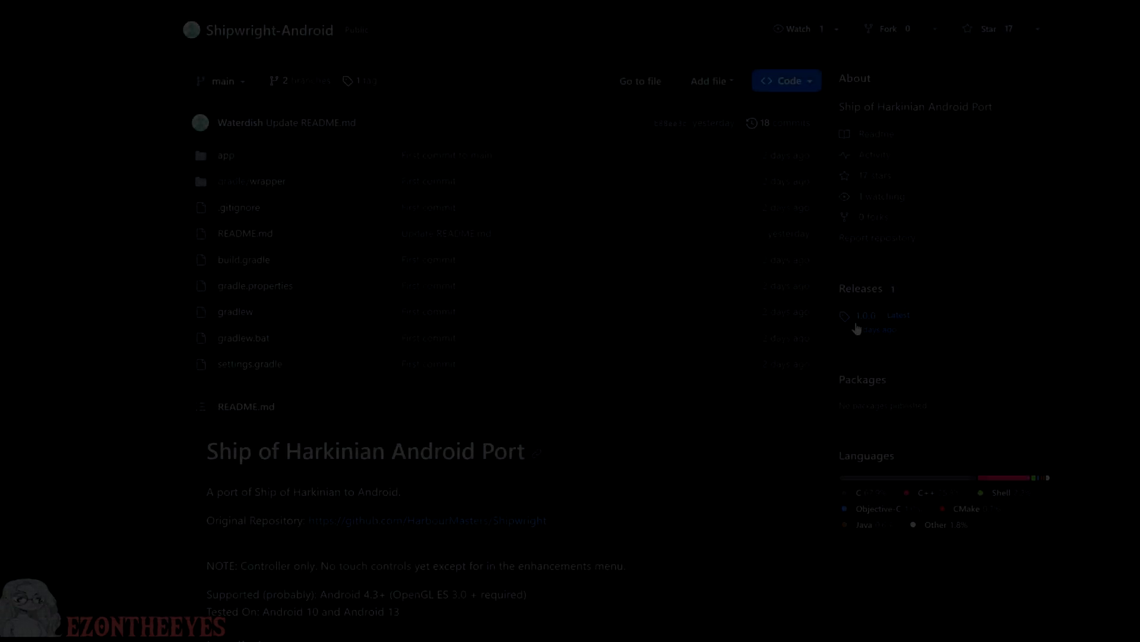
Open the Shipwright-Android 1.0.0 release listing soh.storage.apk for Android 13+
{"action": "left_click", "coordinate": [866, 314]}
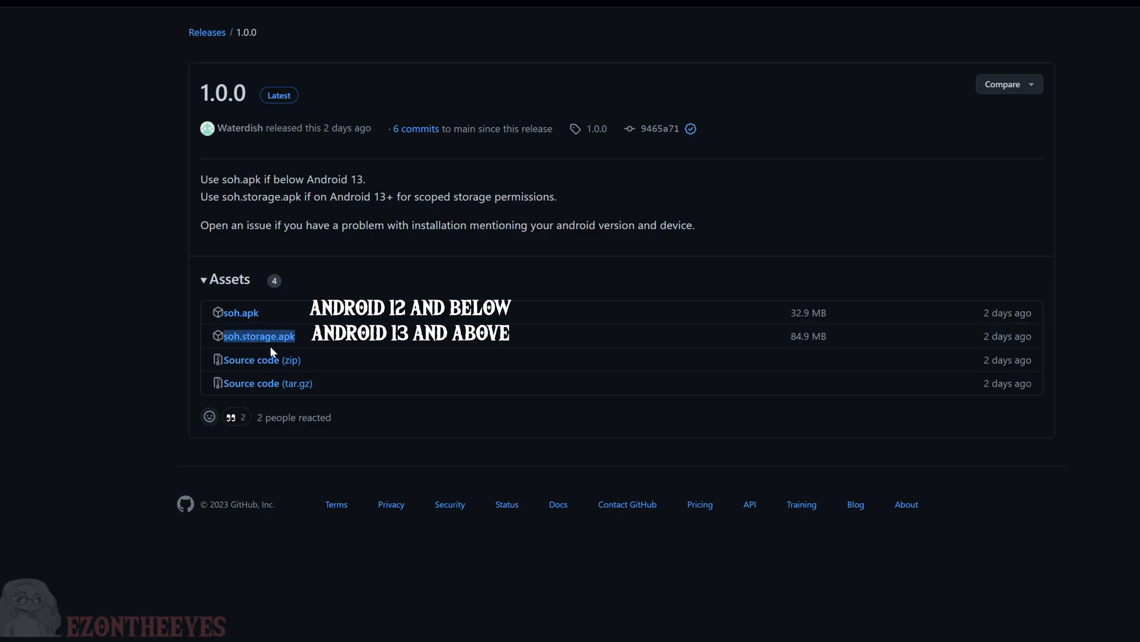
{"action": "mouse_move", "coordinate": [259, 335]}
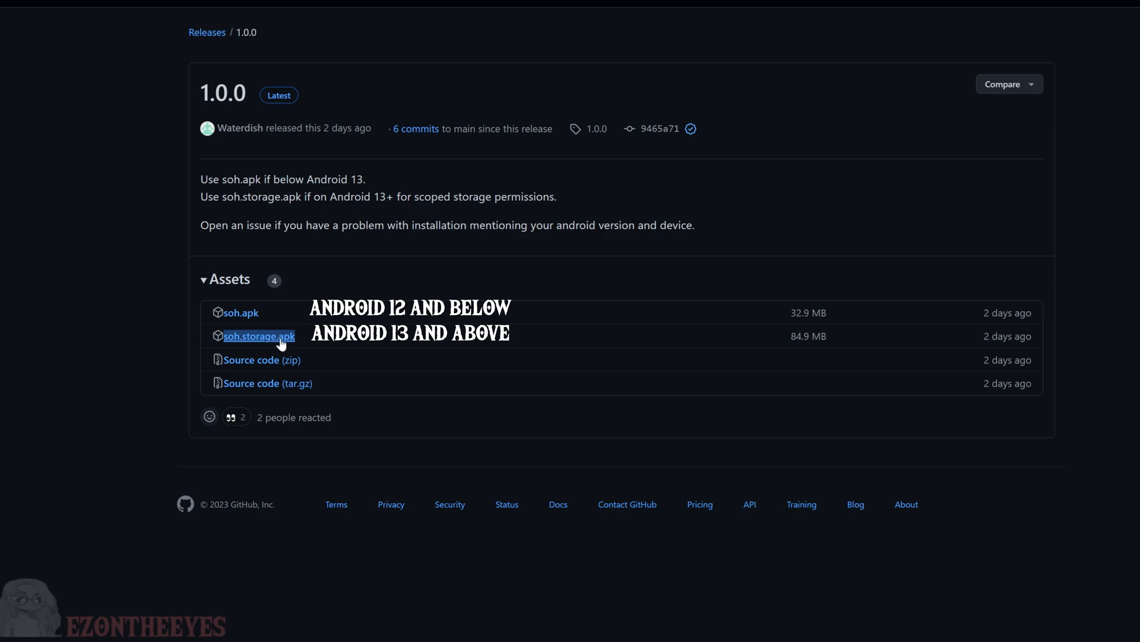
{"action": "mouse_move", "coordinate": [419, 255]}
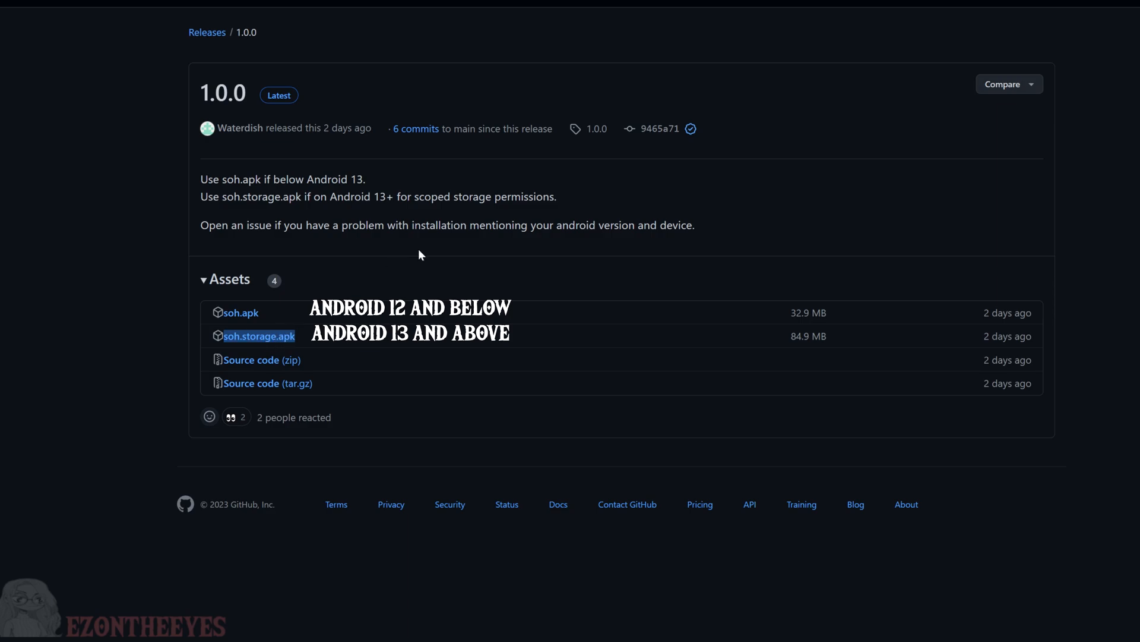
{"action": "mouse_move", "coordinate": [418, 254]}
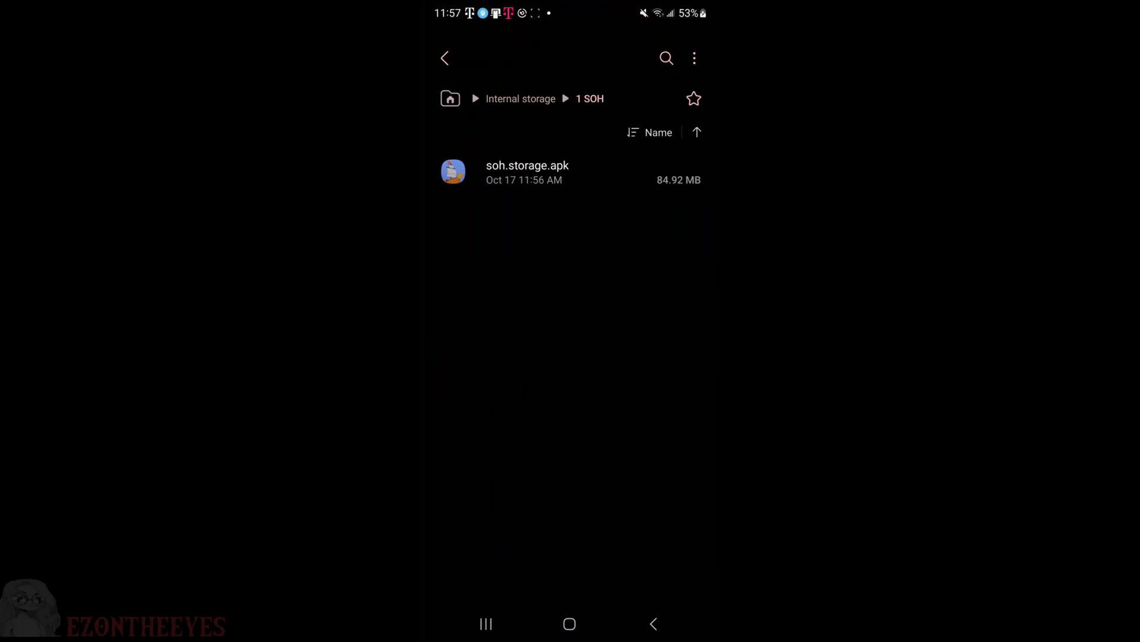
Install soh.storage.apk from the 1 SOH folder and enable All files access for Ship of Harkinian
{"action": "left_click", "coordinate": [527, 172]}
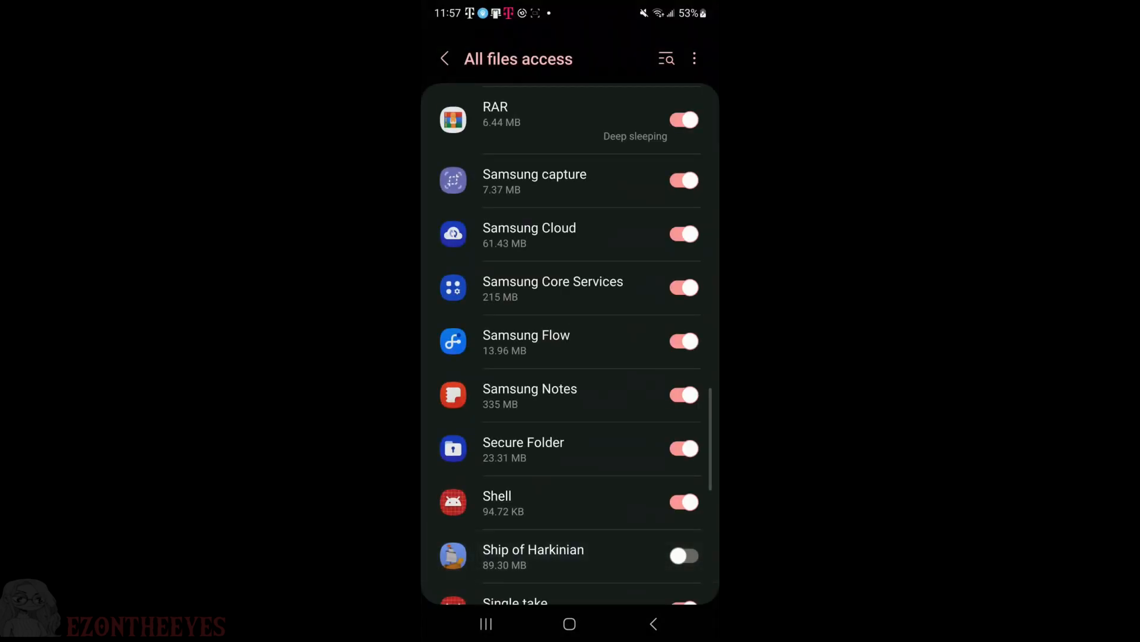
{"action": "left_click", "coordinate": [683, 555]}
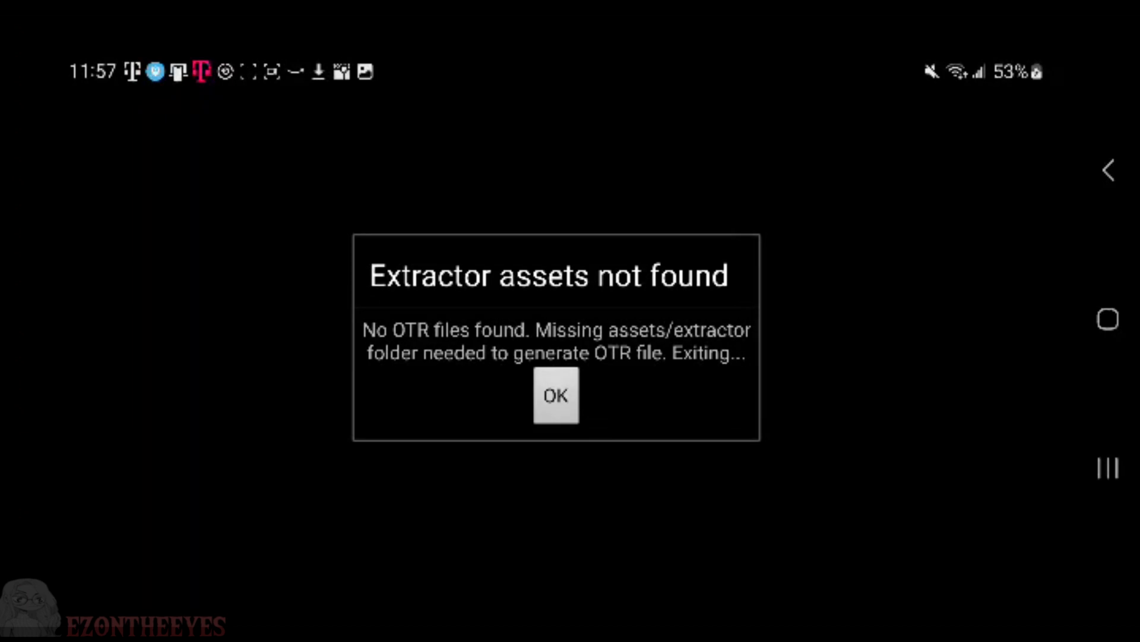
Dismiss the 'Extractor assets not found' warning in Ship of Harkinian on the phone
{"action": "left_click", "coordinate": [556, 396]}
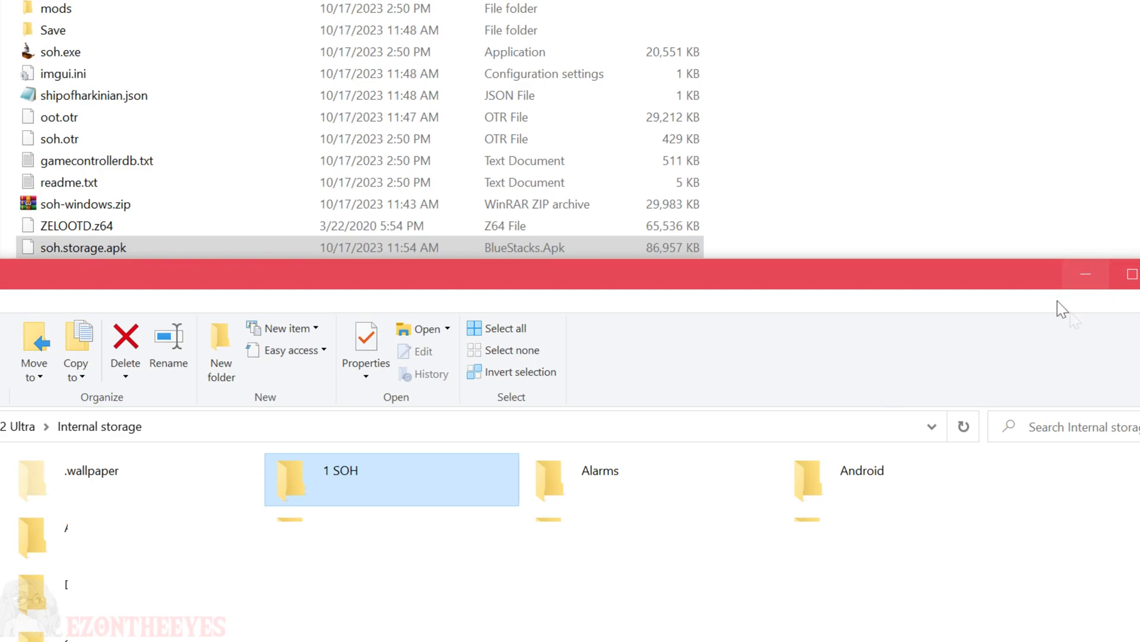
Open the phone's Android > data folder and drag oot.otr and soh.otr onto it
{"action": "left_click", "coordinate": [862, 470]}
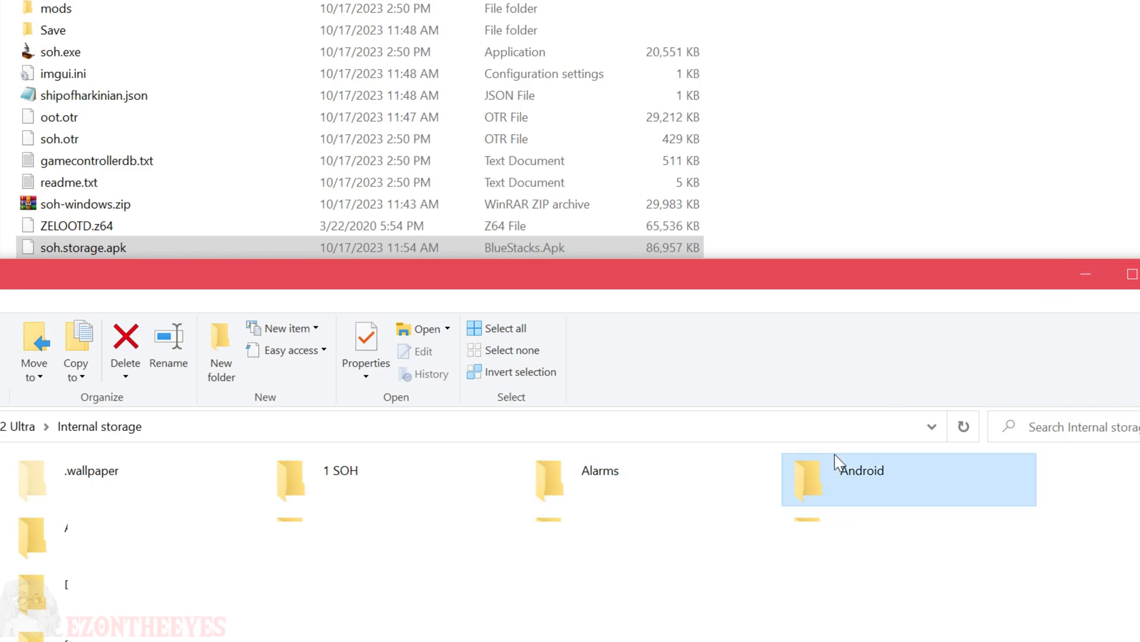
{"action": "double_click", "coordinate": [861, 470]}
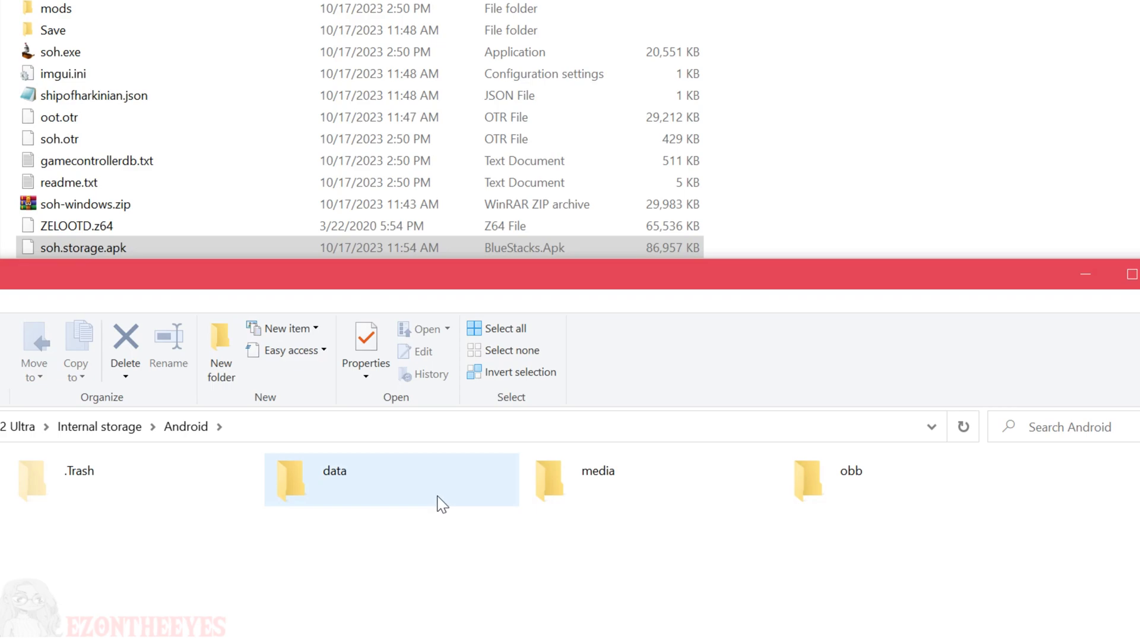
{"action": "double_click", "coordinate": [333, 470]}
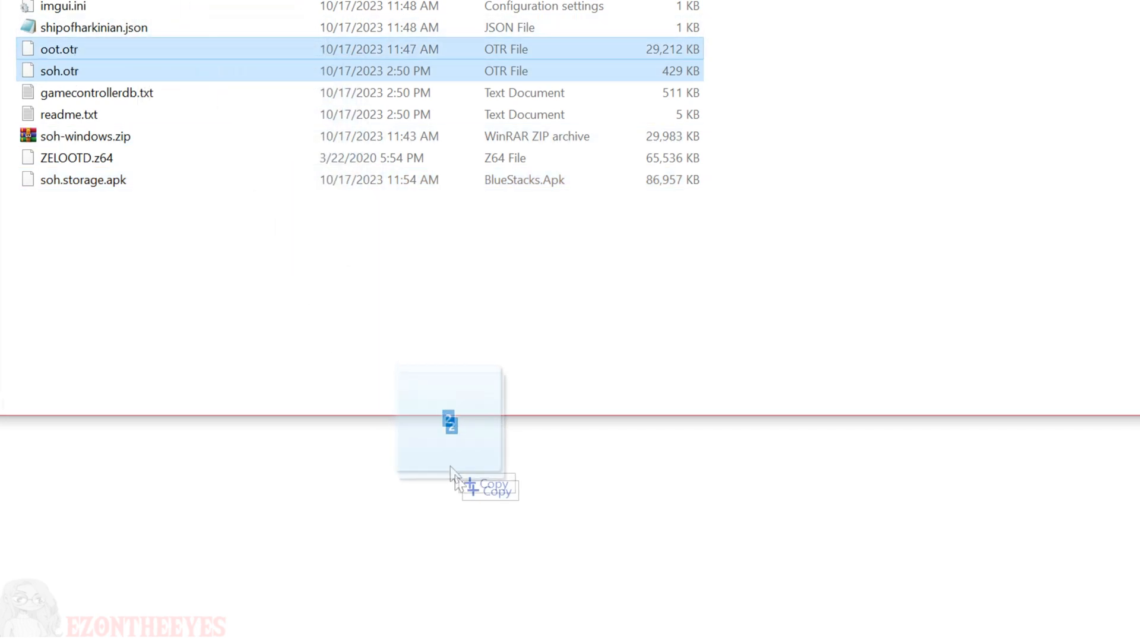
{"action": "left_click_drag", "start_coordinate": [450, 425], "coordinate": [516, 613]}
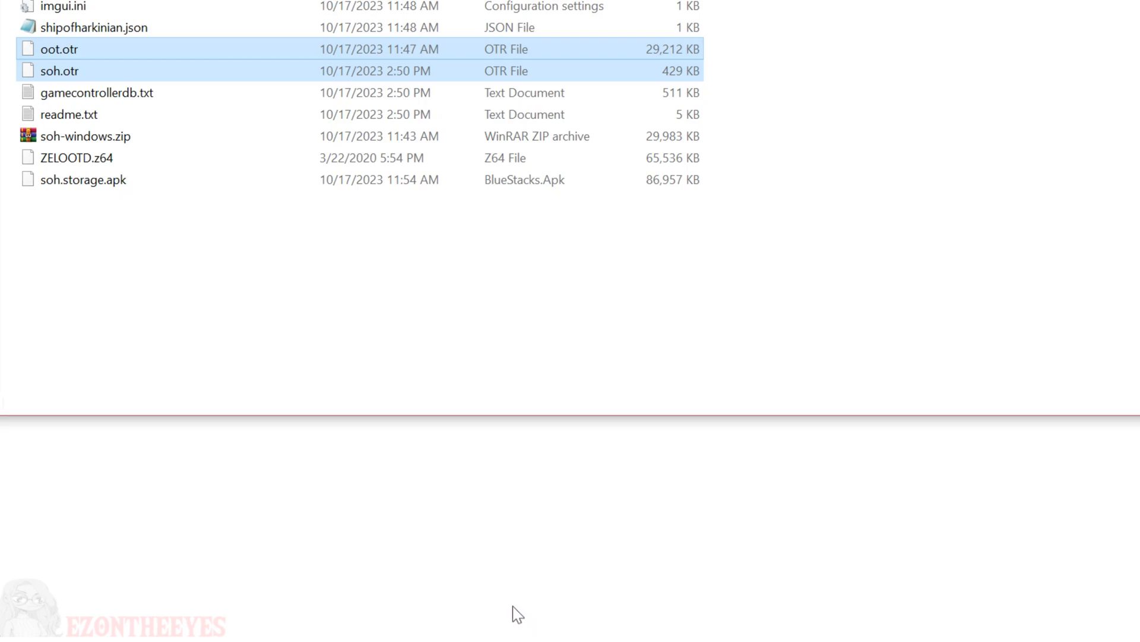